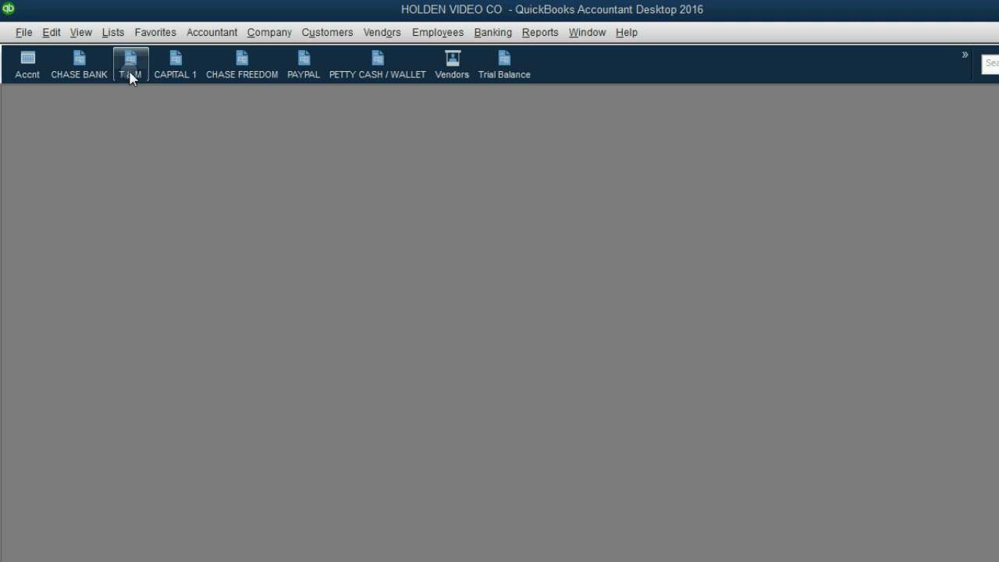
- Start a new T&M register transaction dated 07/04/2016
{"action": "left_click", "coordinate": [131, 59]}
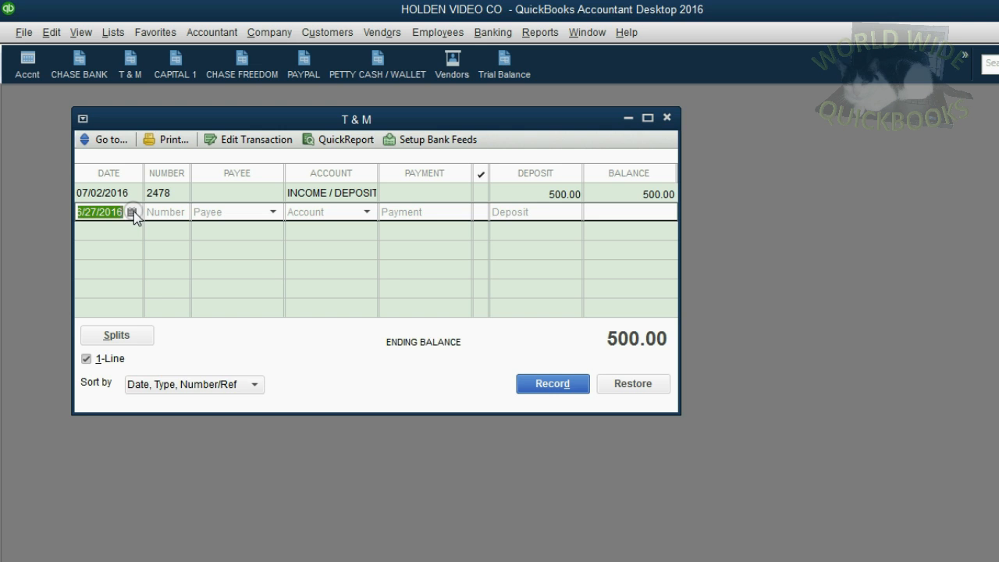
{"action": "left_click", "coordinate": [133, 213]}
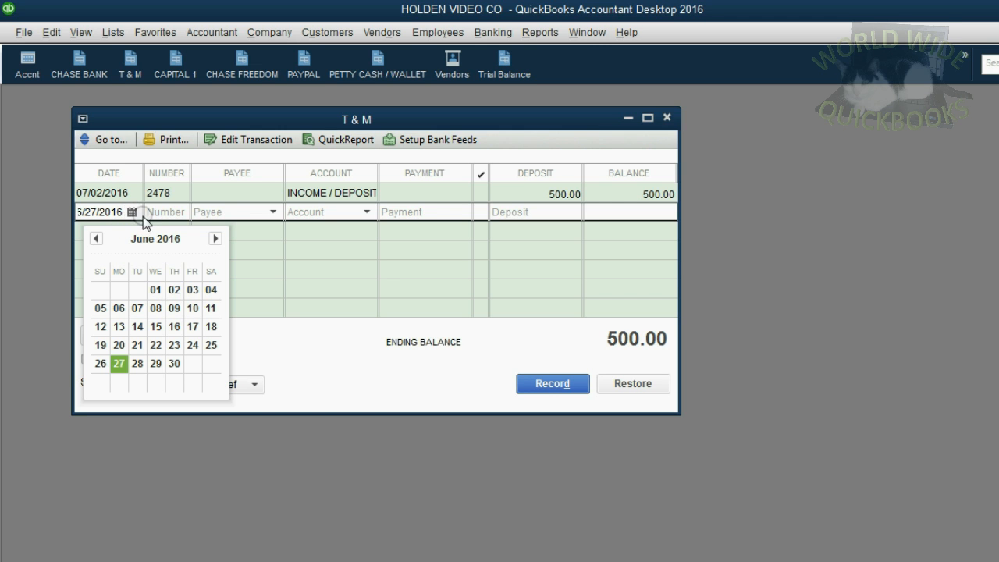
{"action": "left_click", "coordinate": [215, 237]}
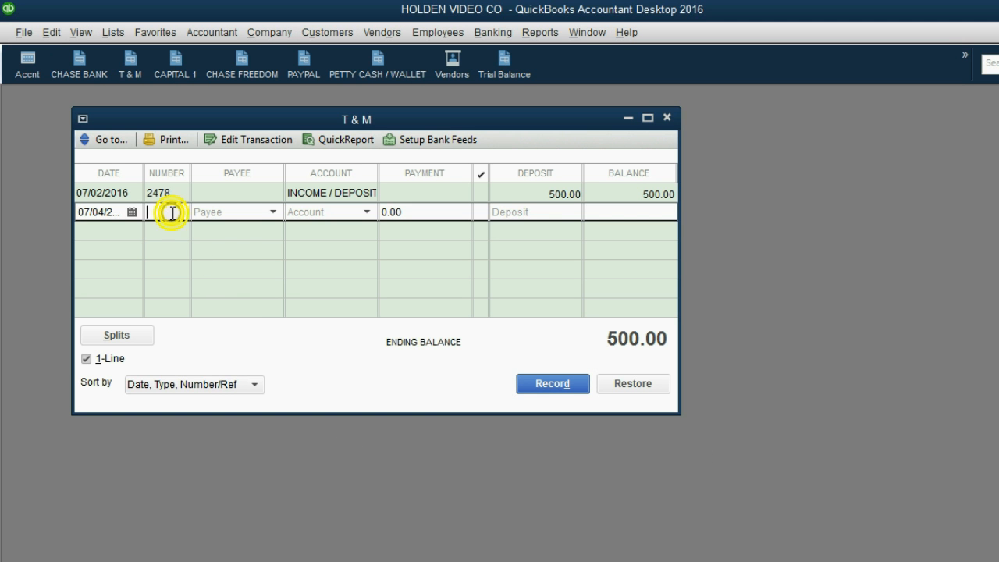
- Enter number 44556 and choose HOLDEN'S CAPITAL as the account
{"action": "type", "text": "44556"}
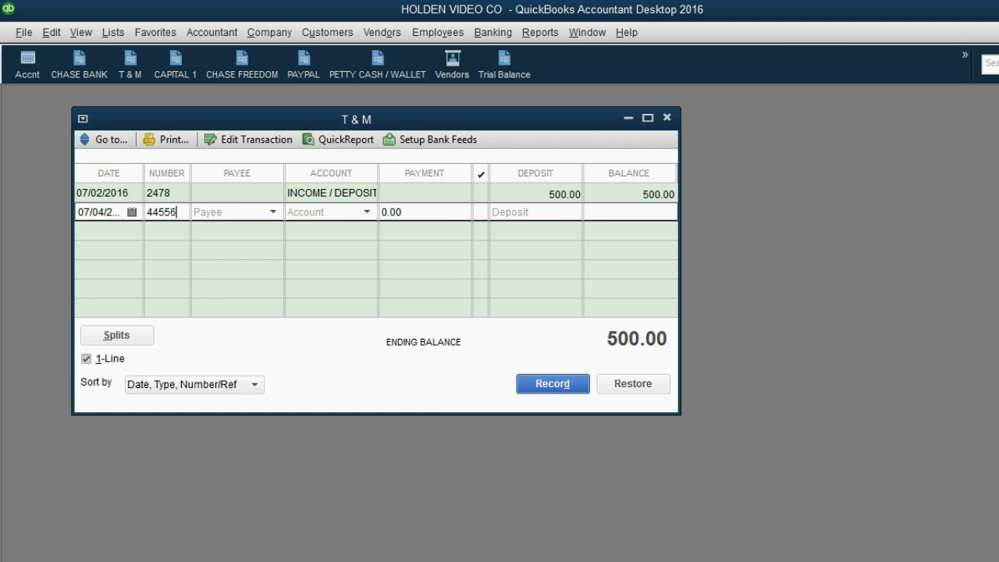
{"action": "mouse_move", "coordinate": [259, 209]}
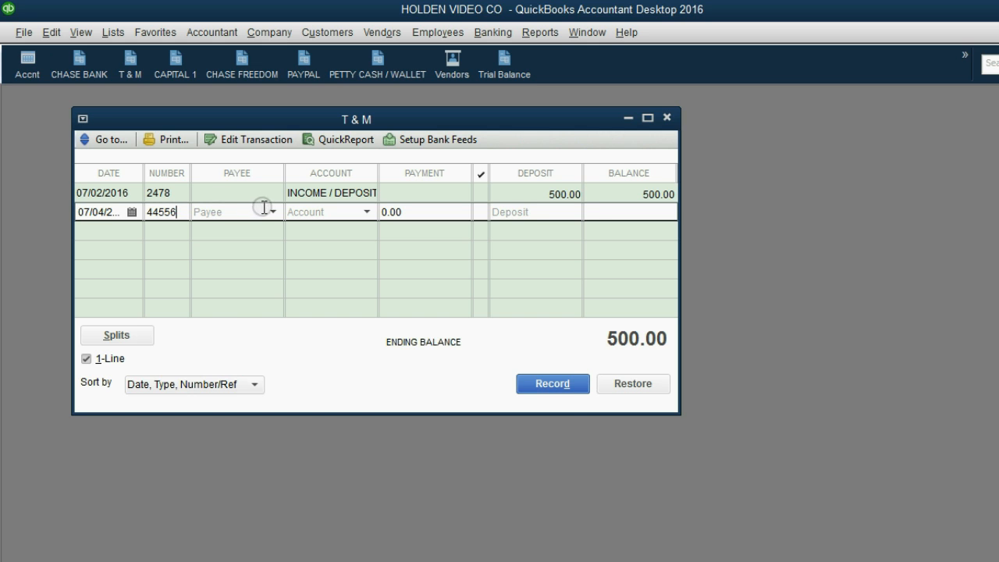
{"action": "left_click", "coordinate": [234, 212]}
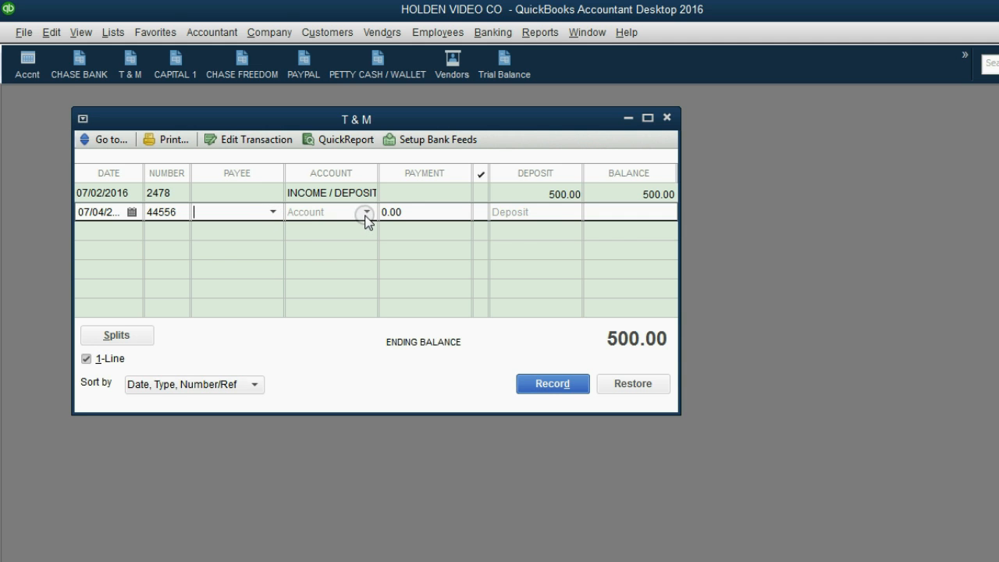
{"action": "left_click", "coordinate": [365, 212]}
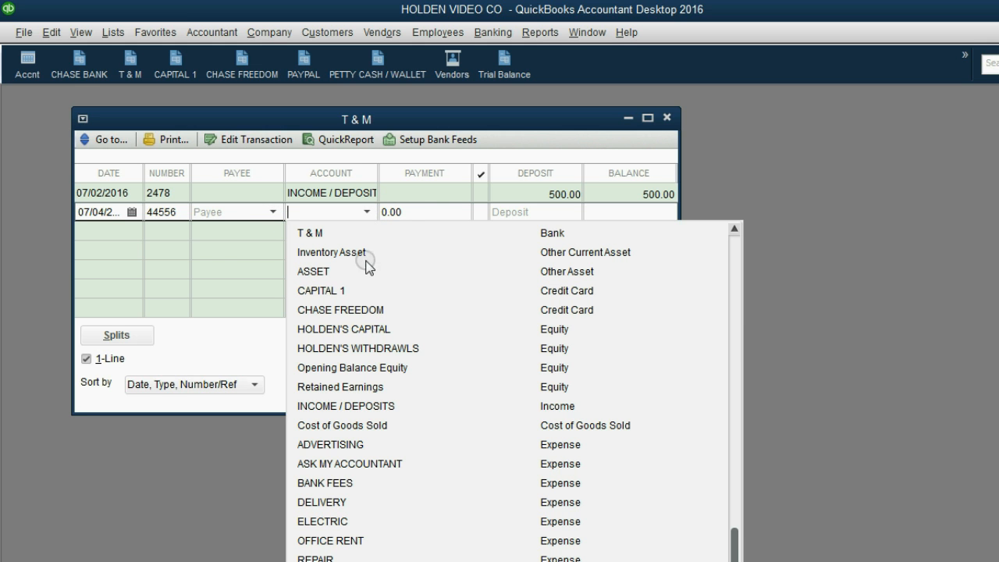
{"action": "mouse_move", "coordinate": [384, 331]}
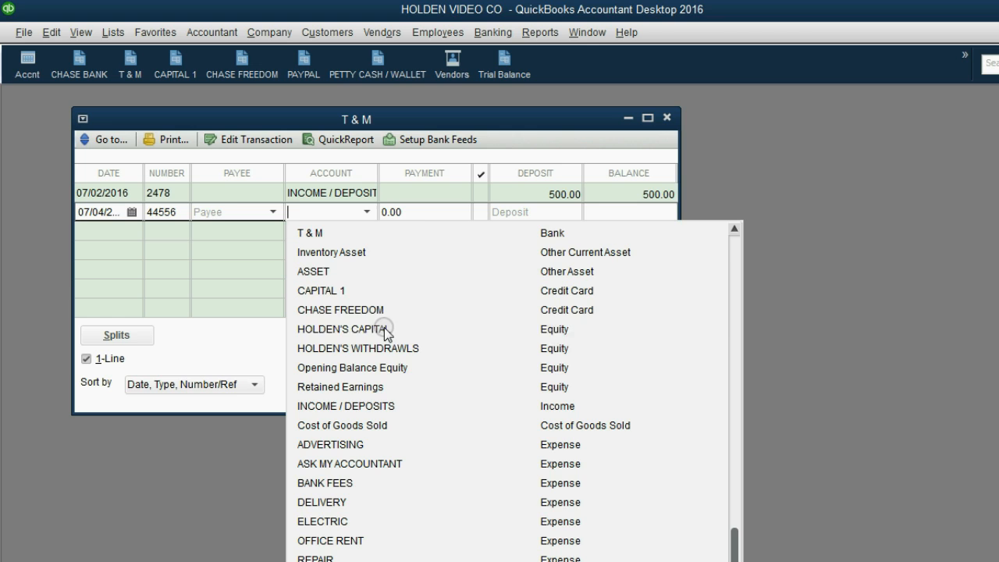
{"action": "left_click", "coordinate": [343, 328]}
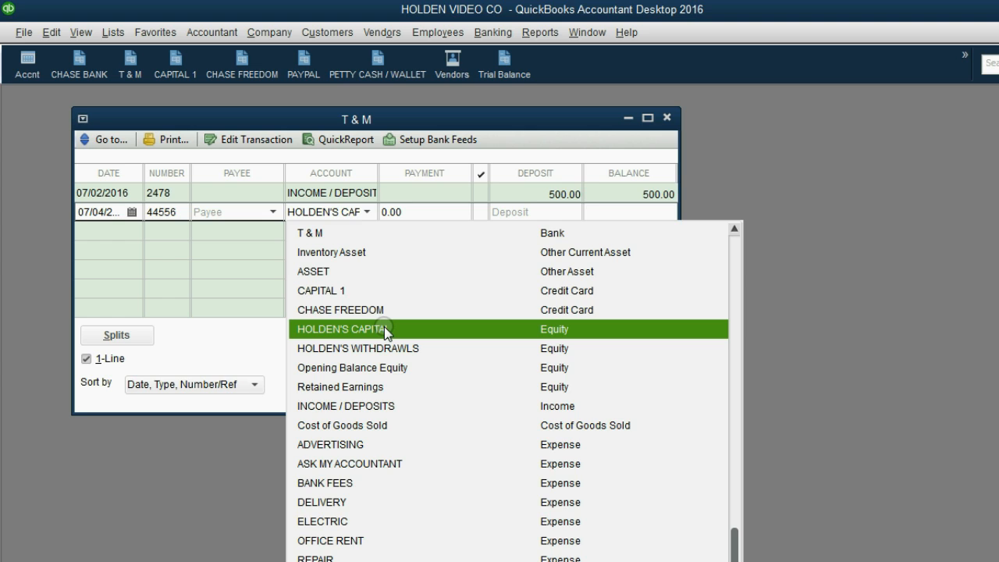
{"action": "left_click", "coordinate": [342, 328]}
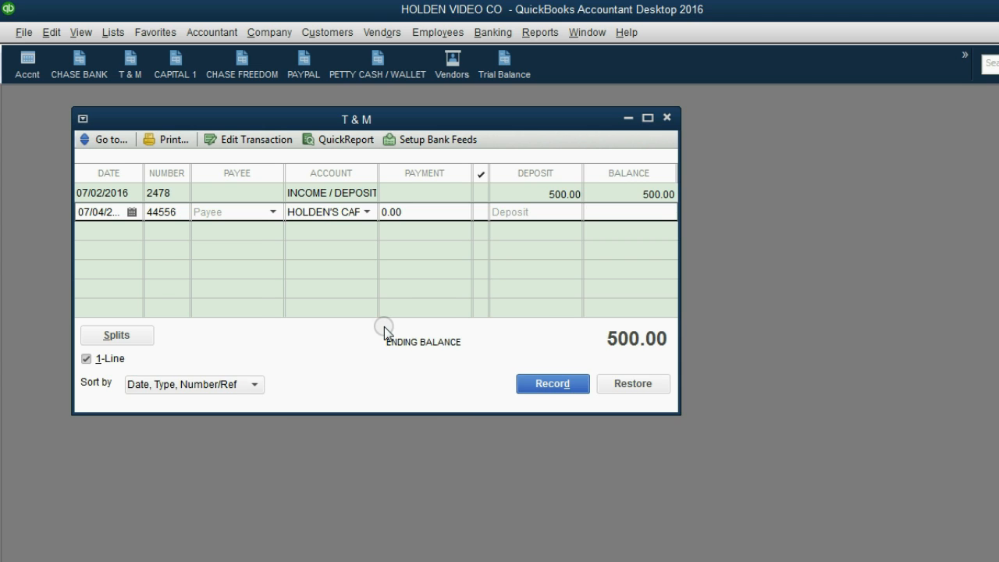
- Enter a deposit amount of 900 for the entry
{"action": "left_click", "coordinate": [515, 213]}
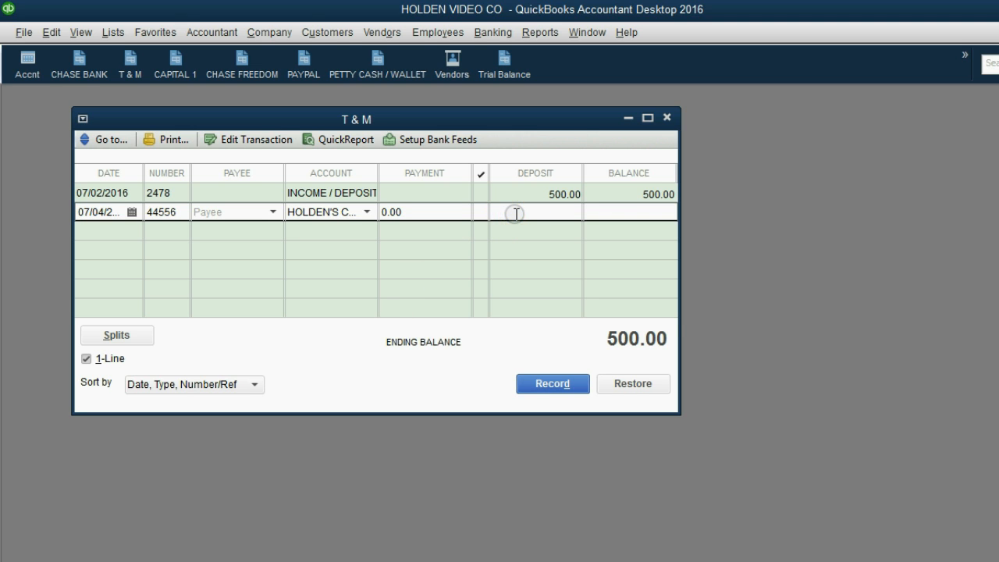
{"action": "left_click", "coordinate": [515, 212]}
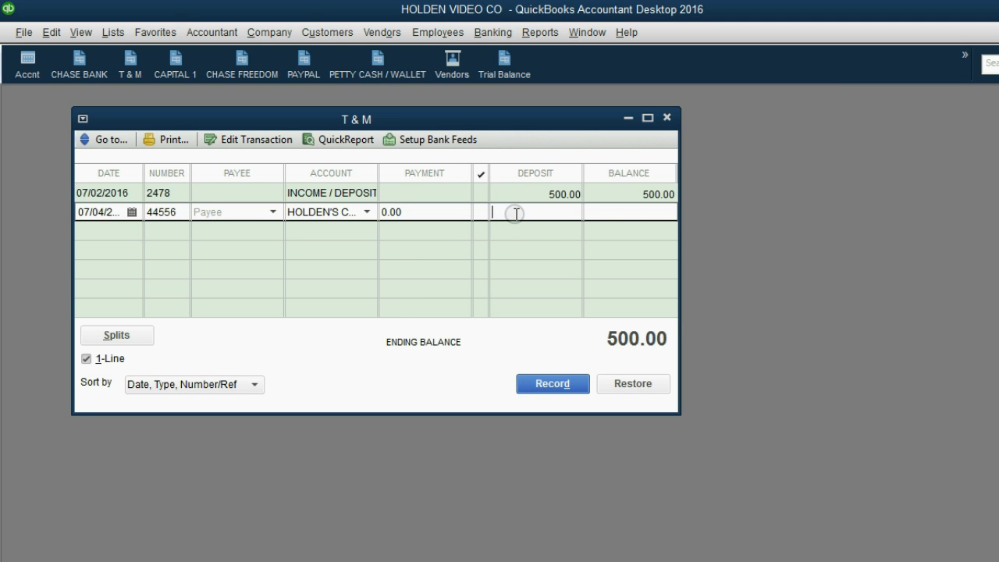
{"action": "type", "text": "900"}
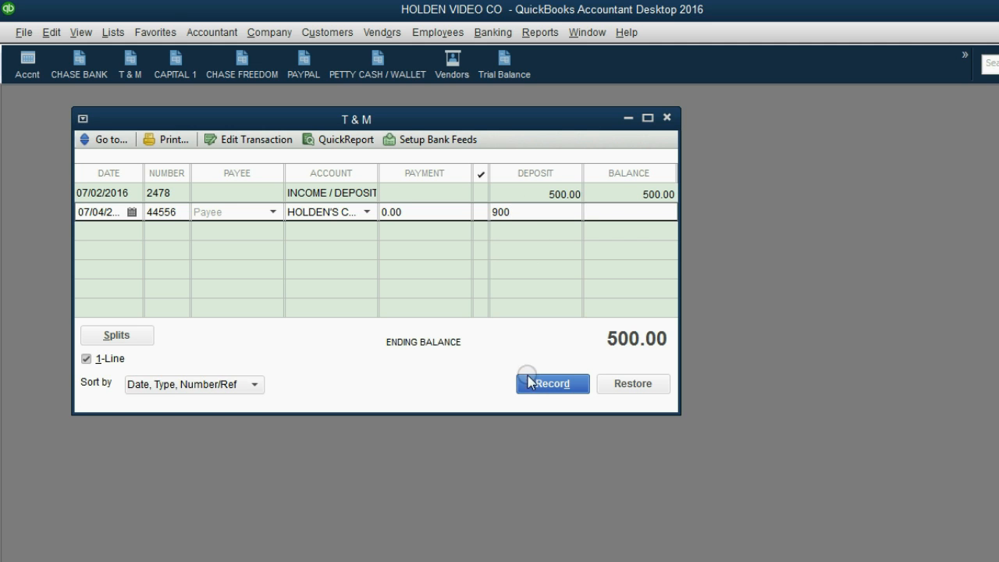
- Record the 900 deposit and view the Trial Balance with Holden's Capital 900, totals 3,900
{"action": "left_click", "coordinate": [553, 384]}
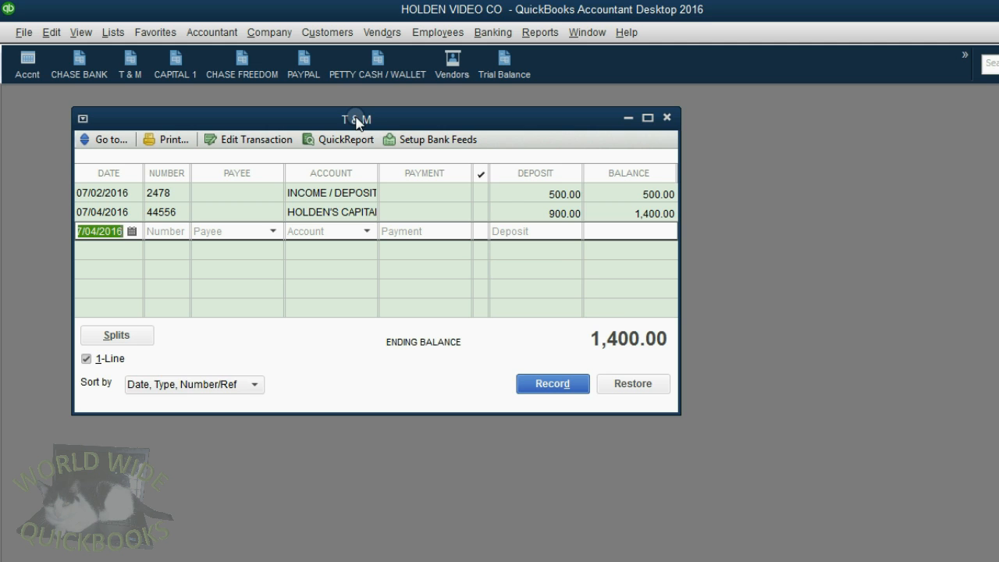
{"action": "mouse_move", "coordinate": [618, 347]}
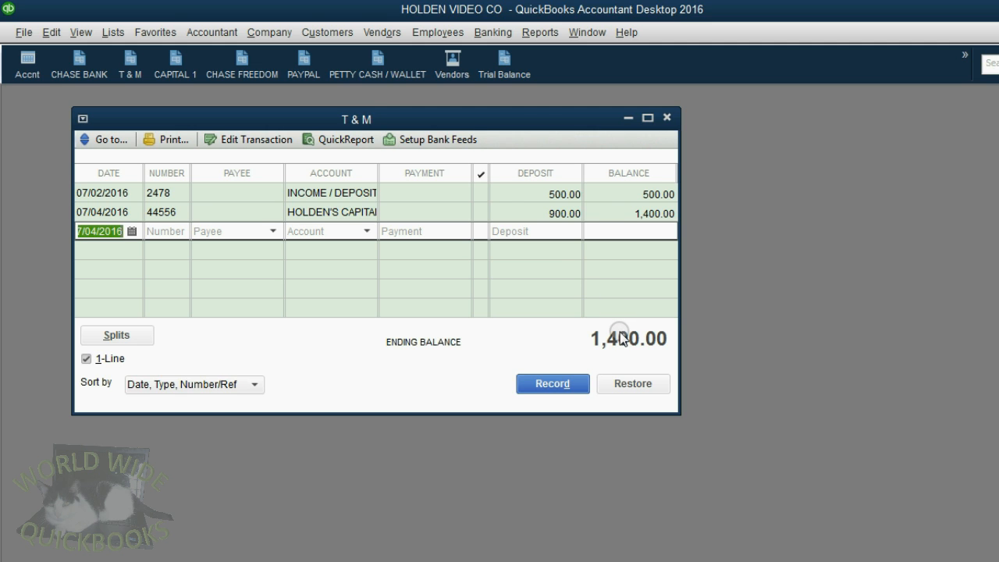
{"action": "mouse_move", "coordinate": [506, 72]}
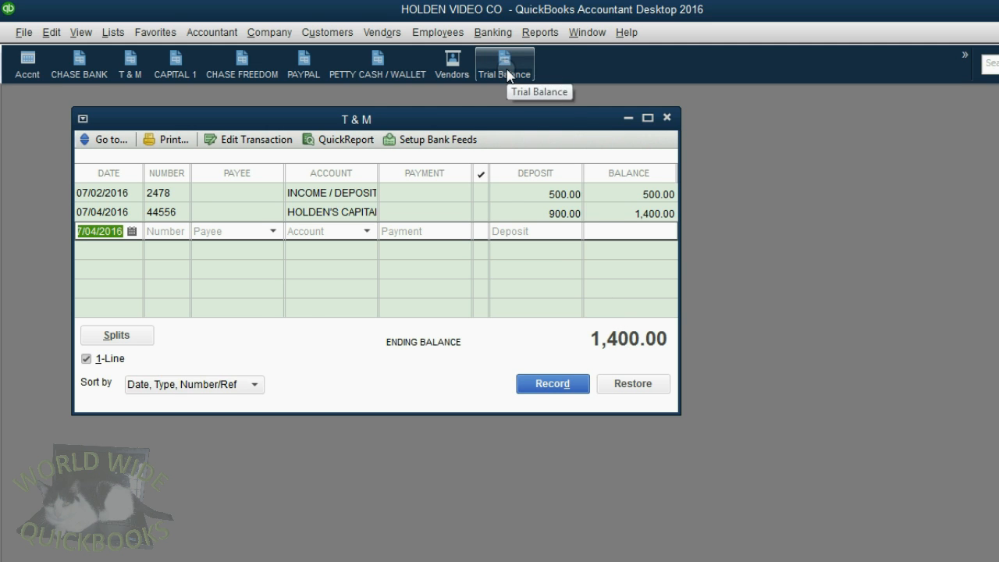
{"action": "left_click", "coordinate": [503, 61]}
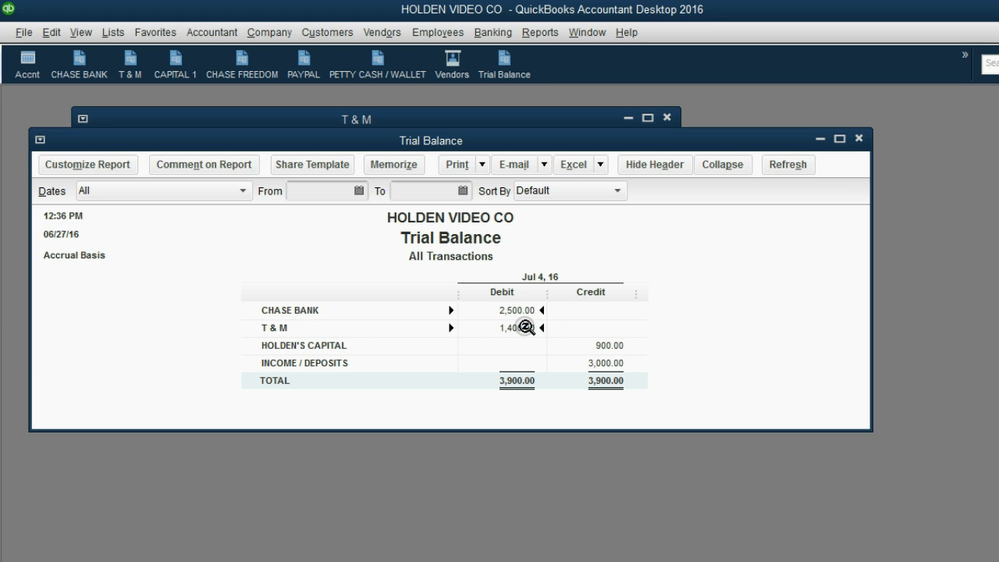
{"action": "mouse_move", "coordinate": [315, 356]}
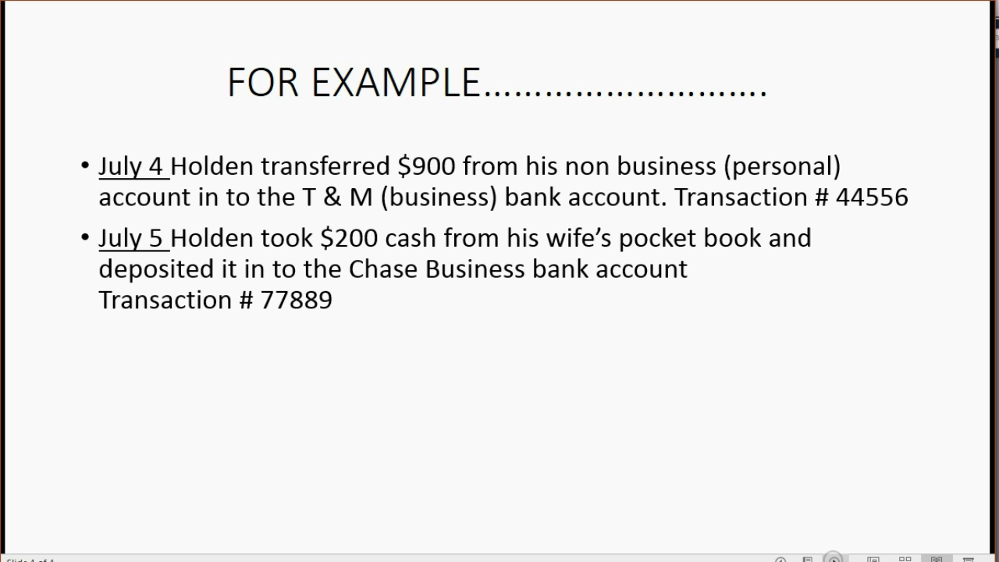
{"action": "mouse_move", "coordinate": [353, 262]}
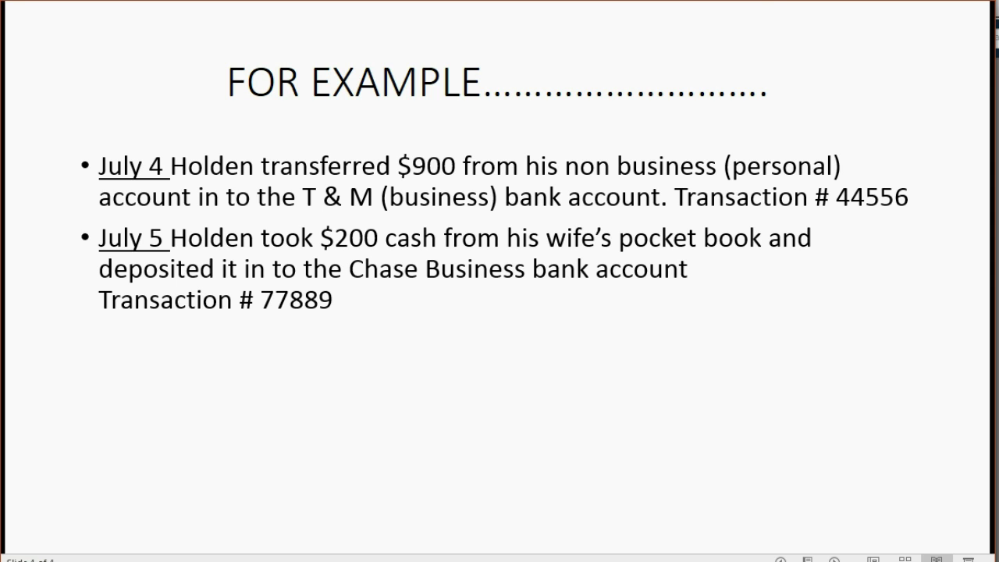
{"action": "mouse_move", "coordinate": [895, 4]}
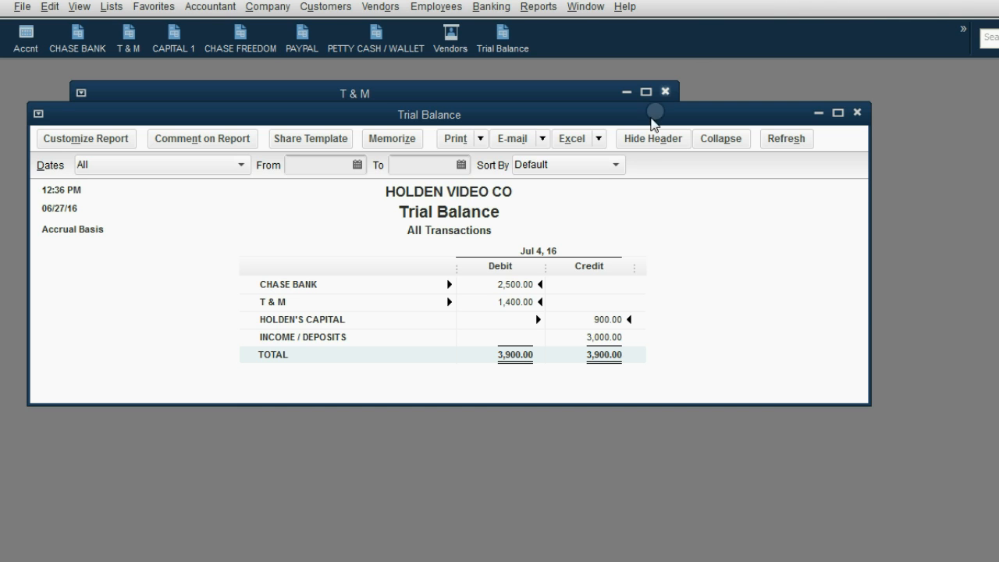
{"action": "mouse_move", "coordinate": [526, 284]}
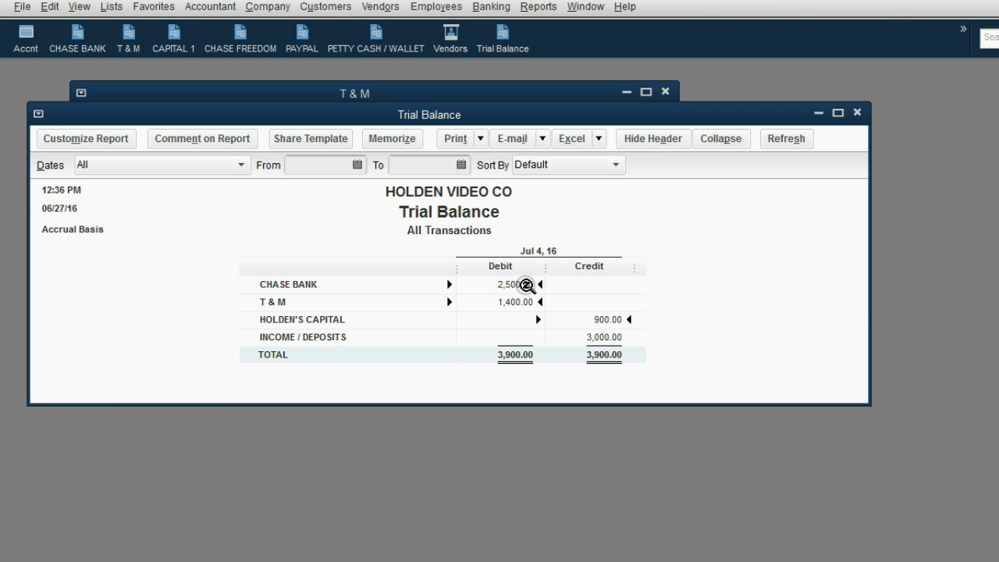
{"action": "mouse_move", "coordinate": [606, 318]}
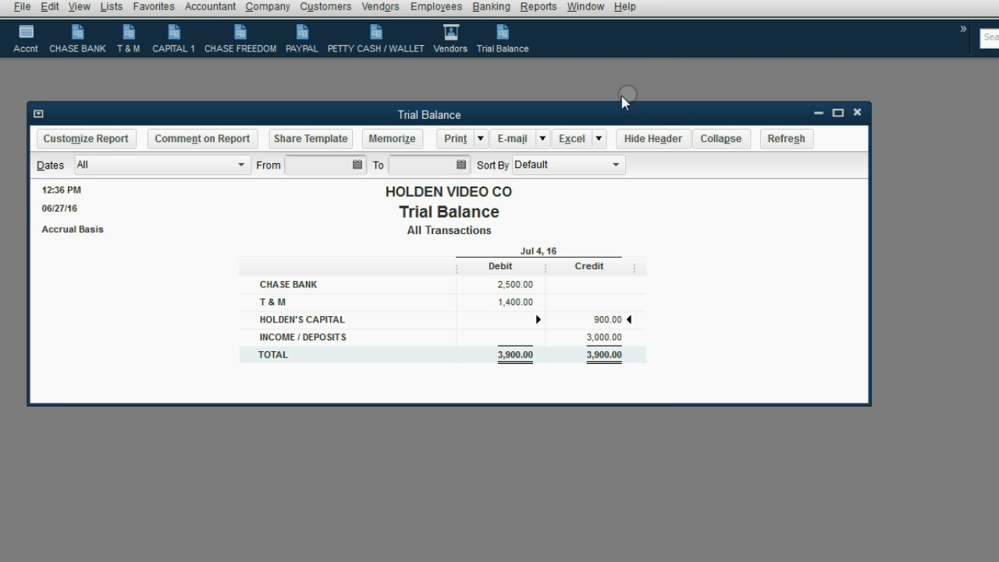
- Start a Chase Bank entry dated 07/05/2016 with number 77889
{"action": "left_click", "coordinate": [75, 37]}
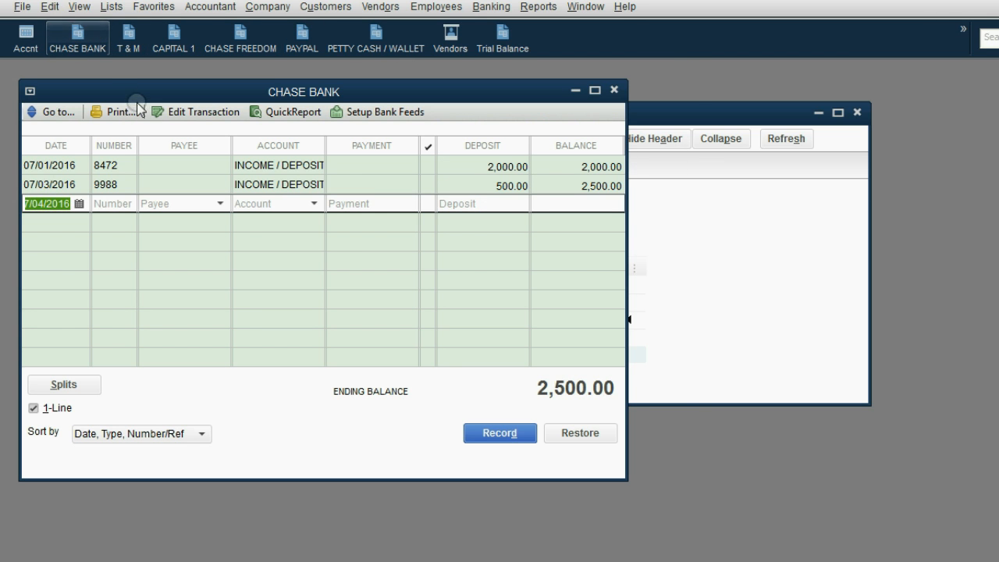
{"action": "left_click", "coordinate": [78, 209]}
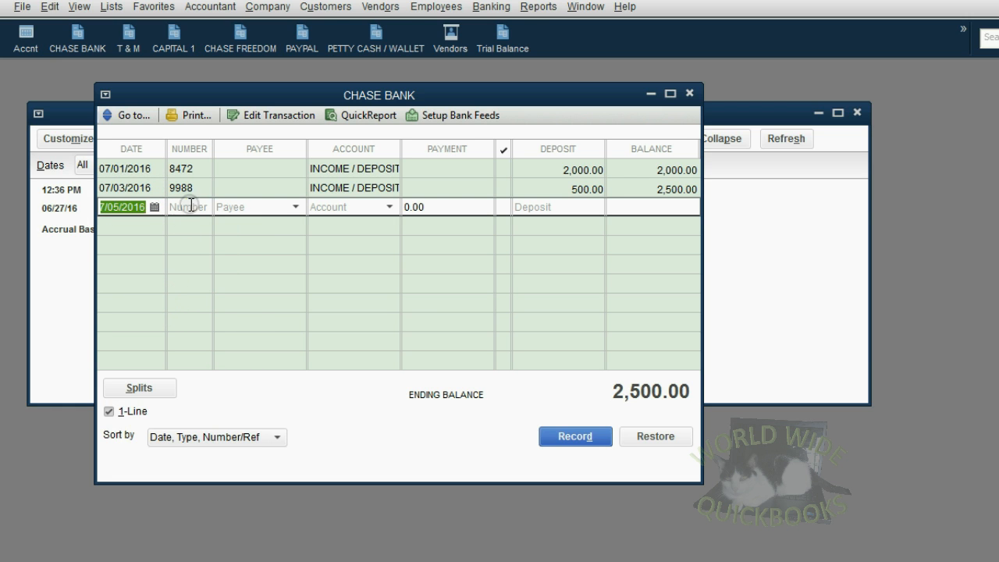
{"action": "left_click", "coordinate": [189, 206]}
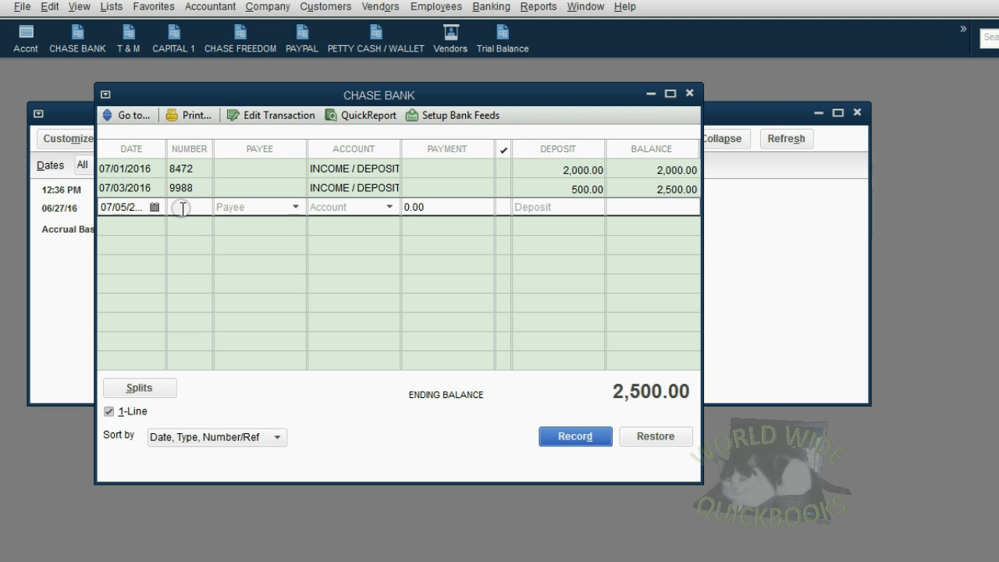
{"action": "type", "text": "77889"}
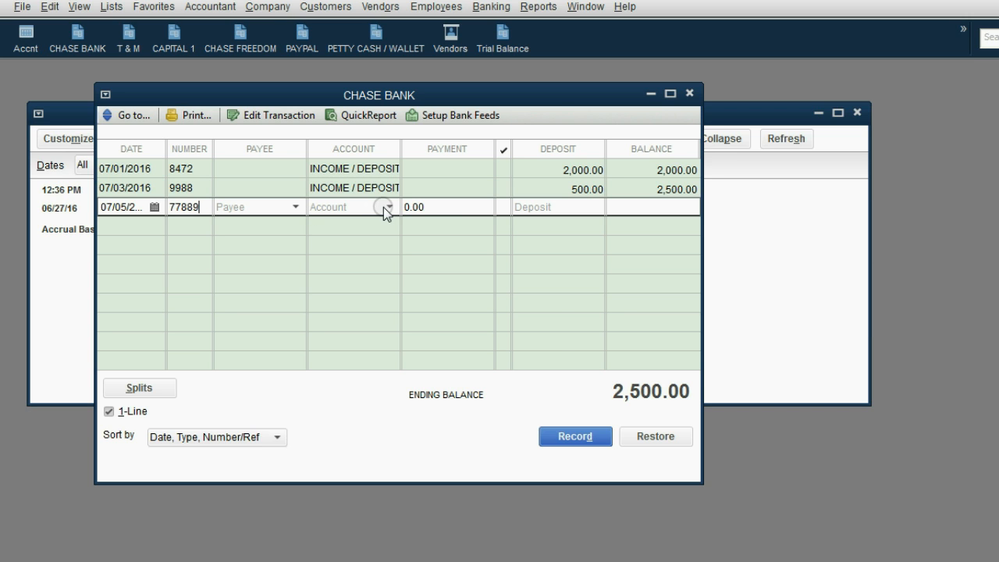
- Assign the entry to Holden's Capital with a 200 deposit
{"action": "left_click", "coordinate": [389, 206]}
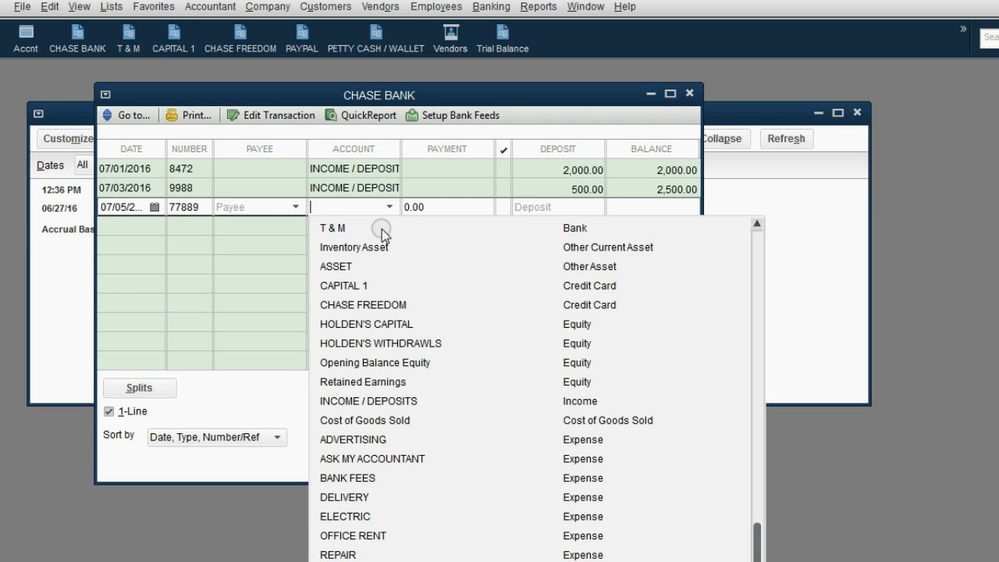
{"action": "left_click", "coordinate": [366, 323]}
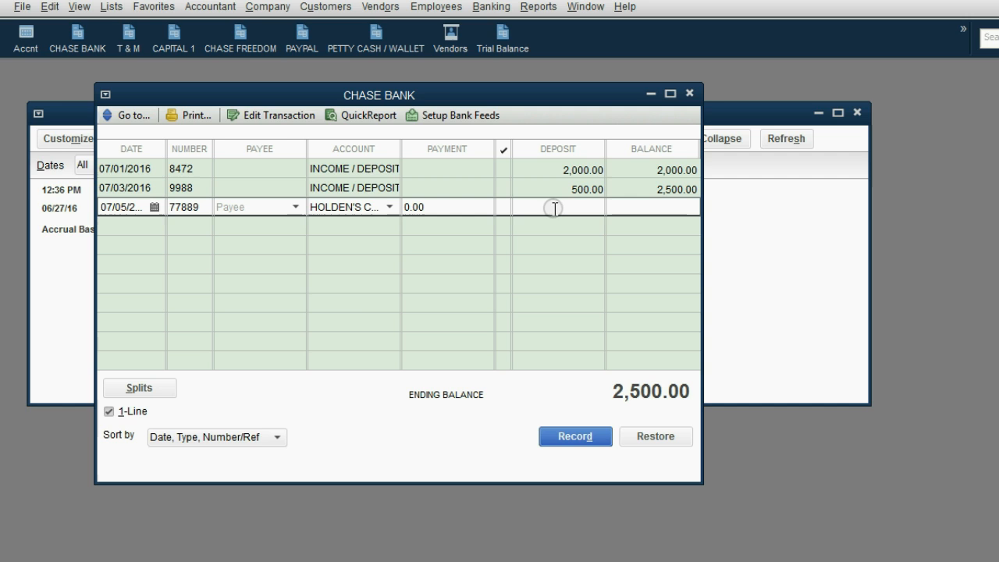
{"action": "type", "text": "200"}
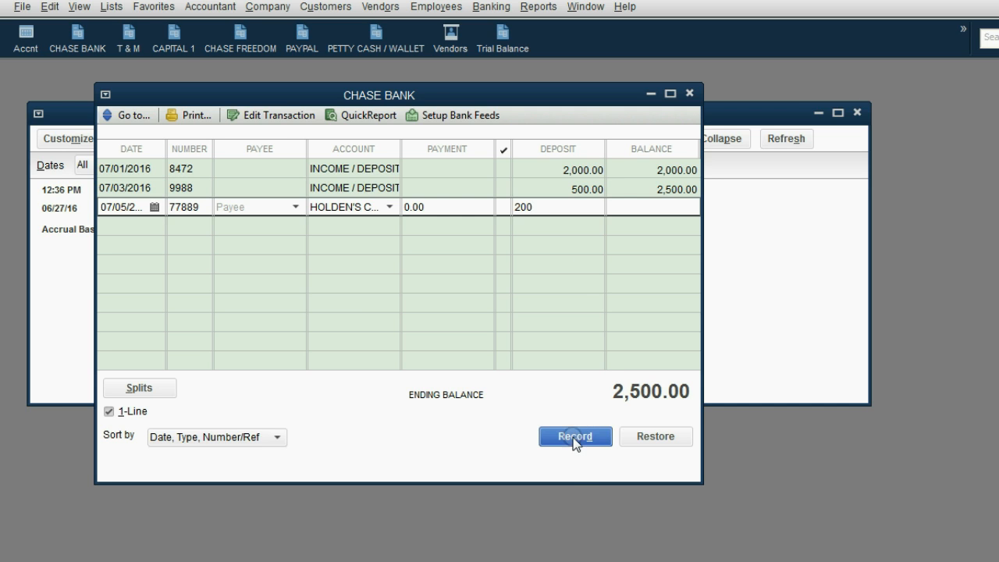
- Record the 200 Chase Bank deposit, bringing Holden's Capital to 1,100 and totals to 4,100
{"action": "left_click", "coordinate": [574, 437]}
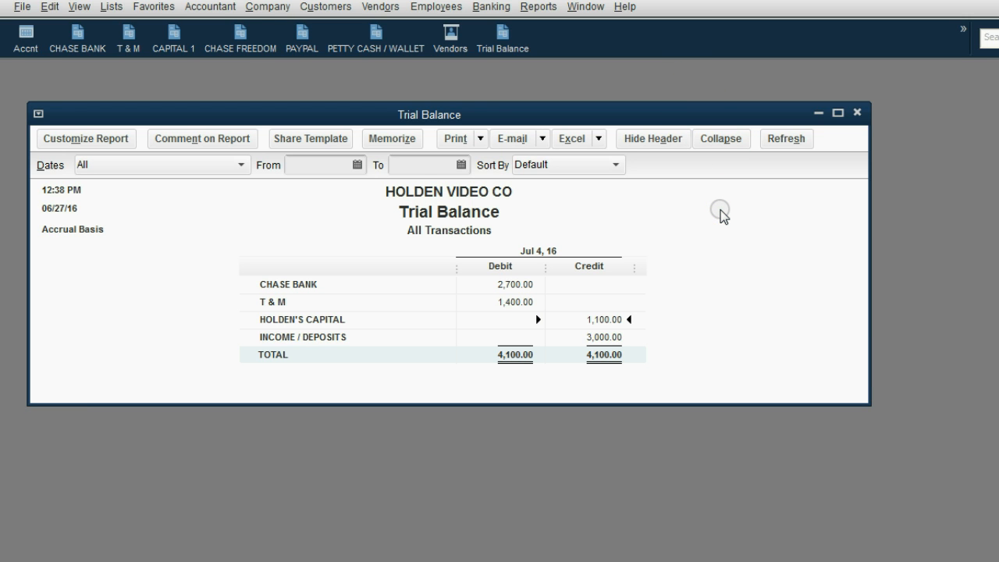
{"action": "mouse_move", "coordinate": [653, 253]}
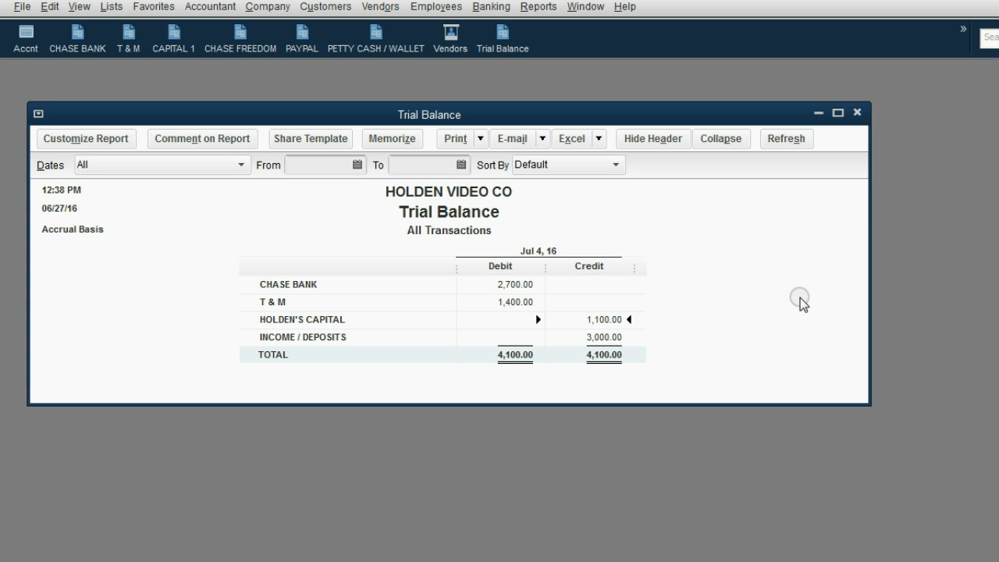
{"action": "mouse_move", "coordinate": [796, 287]}
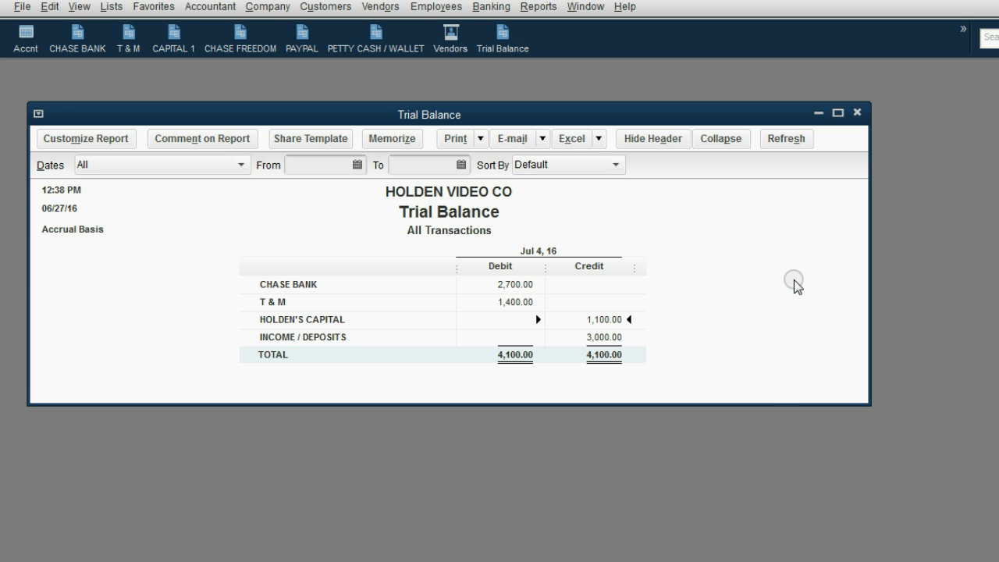